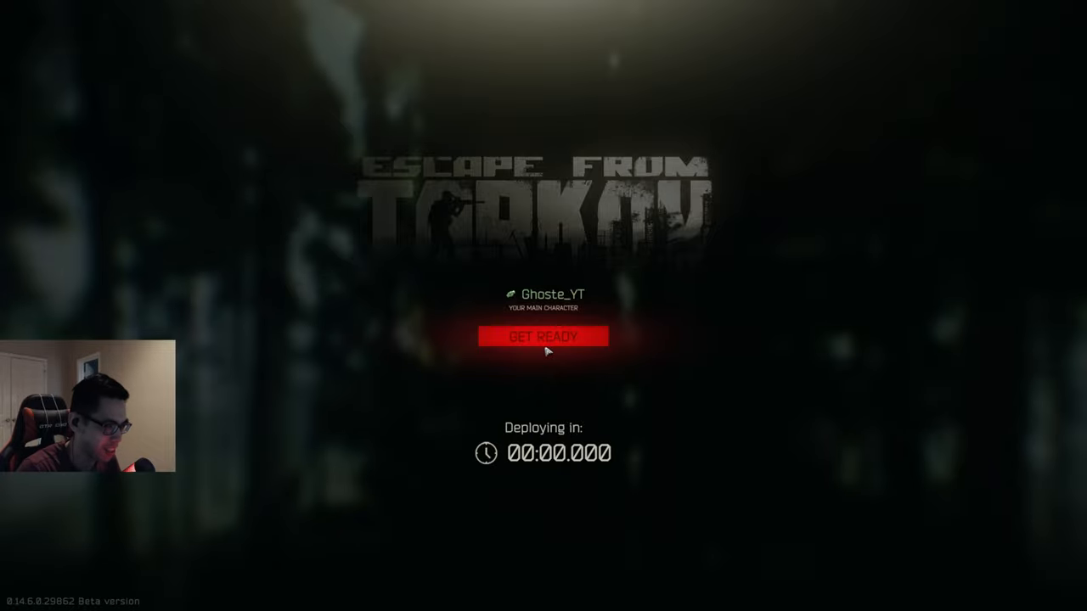
Confirm GET READY on the deploy screen to load into The Lab raid with extraction points listed
click(543, 337)
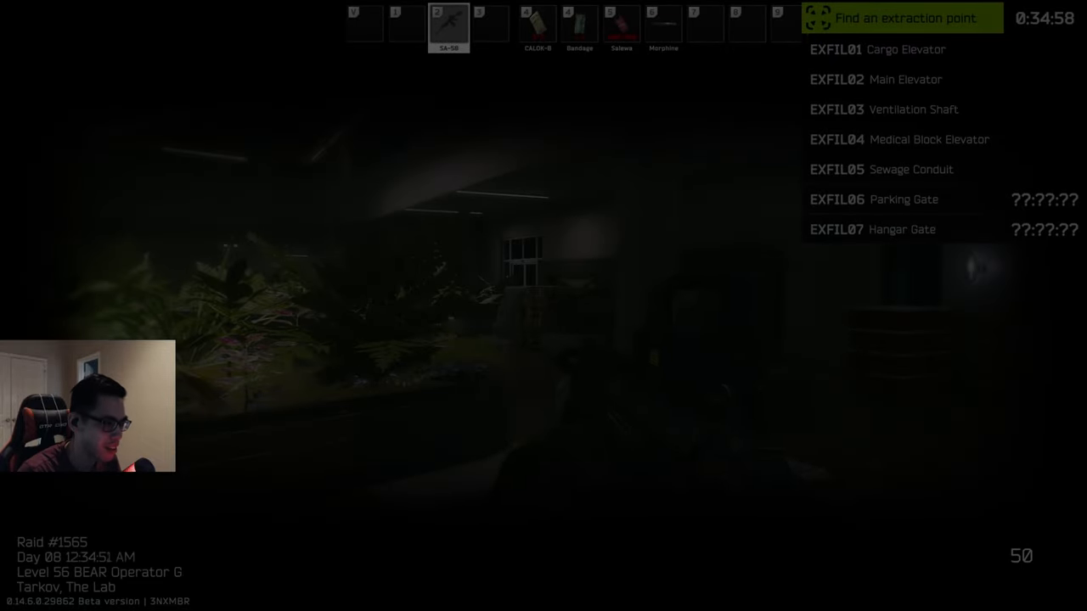